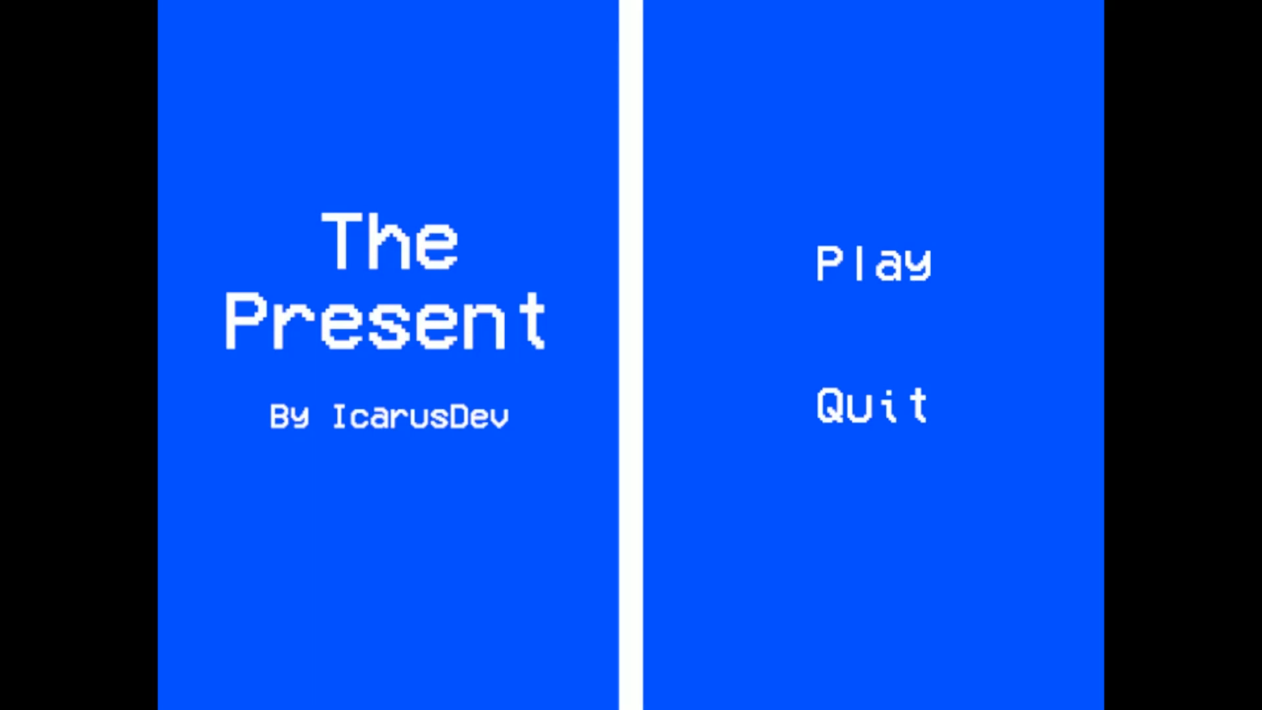
pyautogui.moveTo(584, 529)
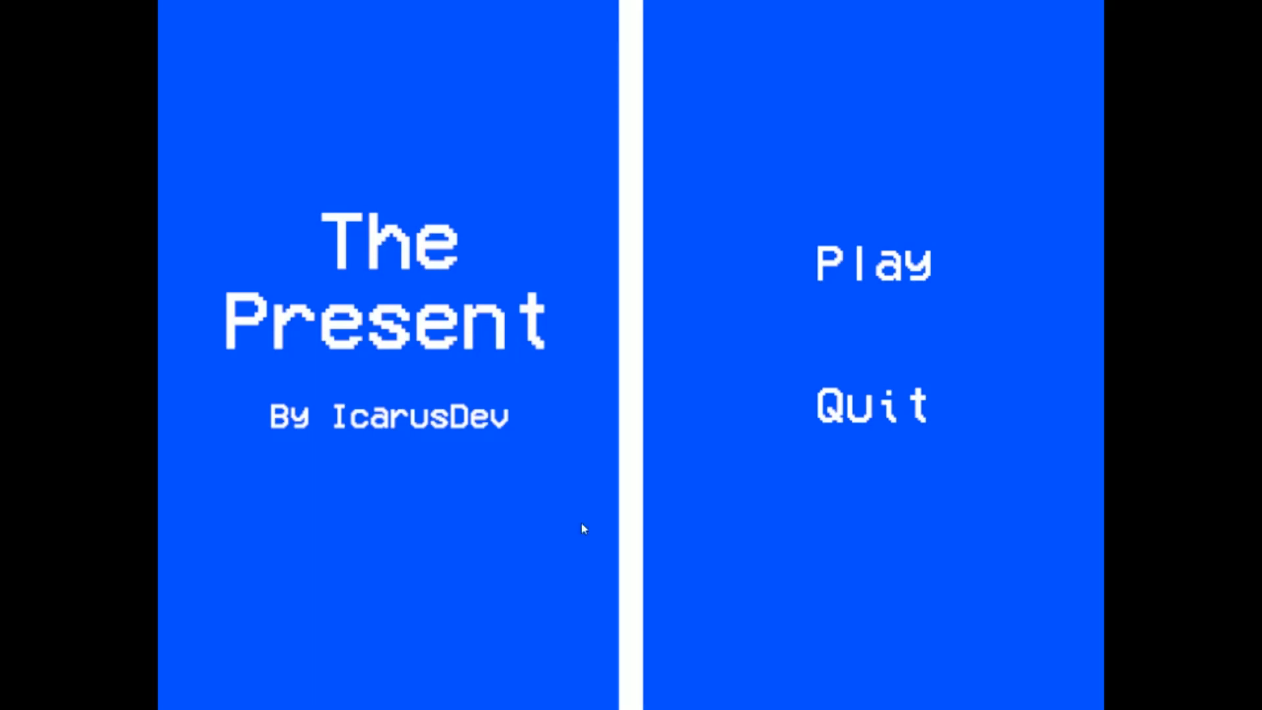
pyautogui.moveTo(1199, 280)
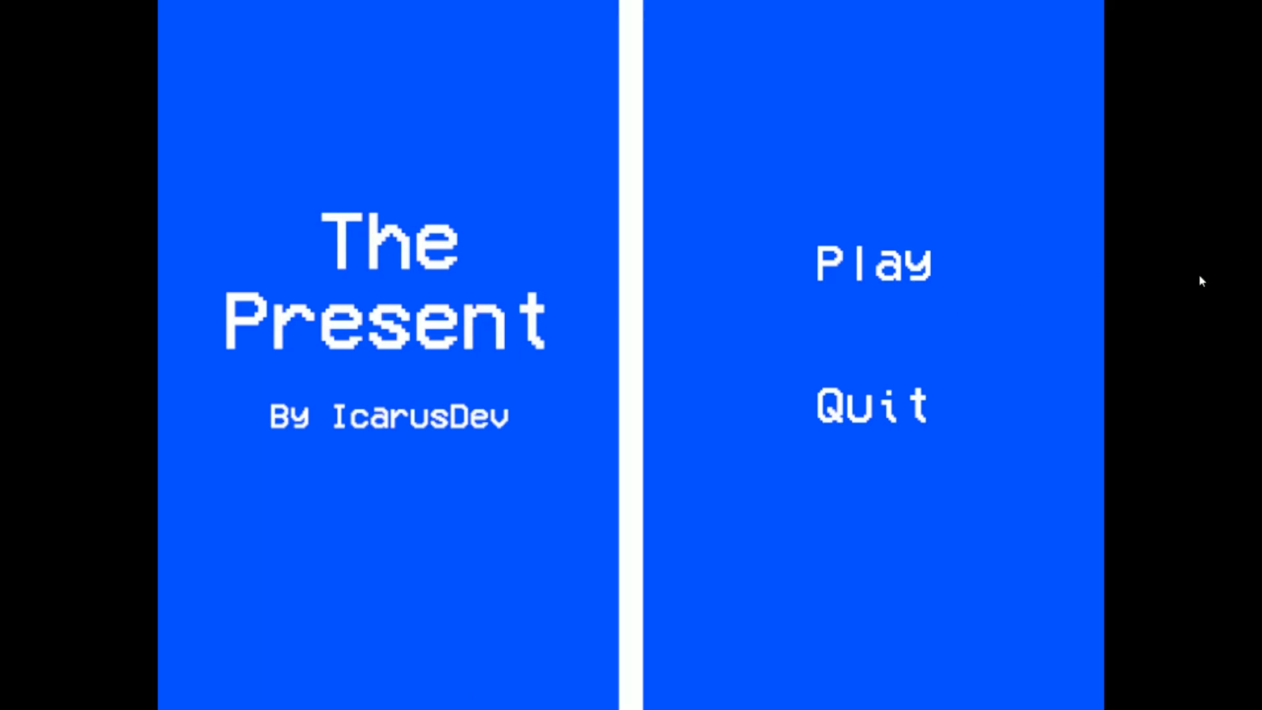
pyautogui.moveTo(865, 269)
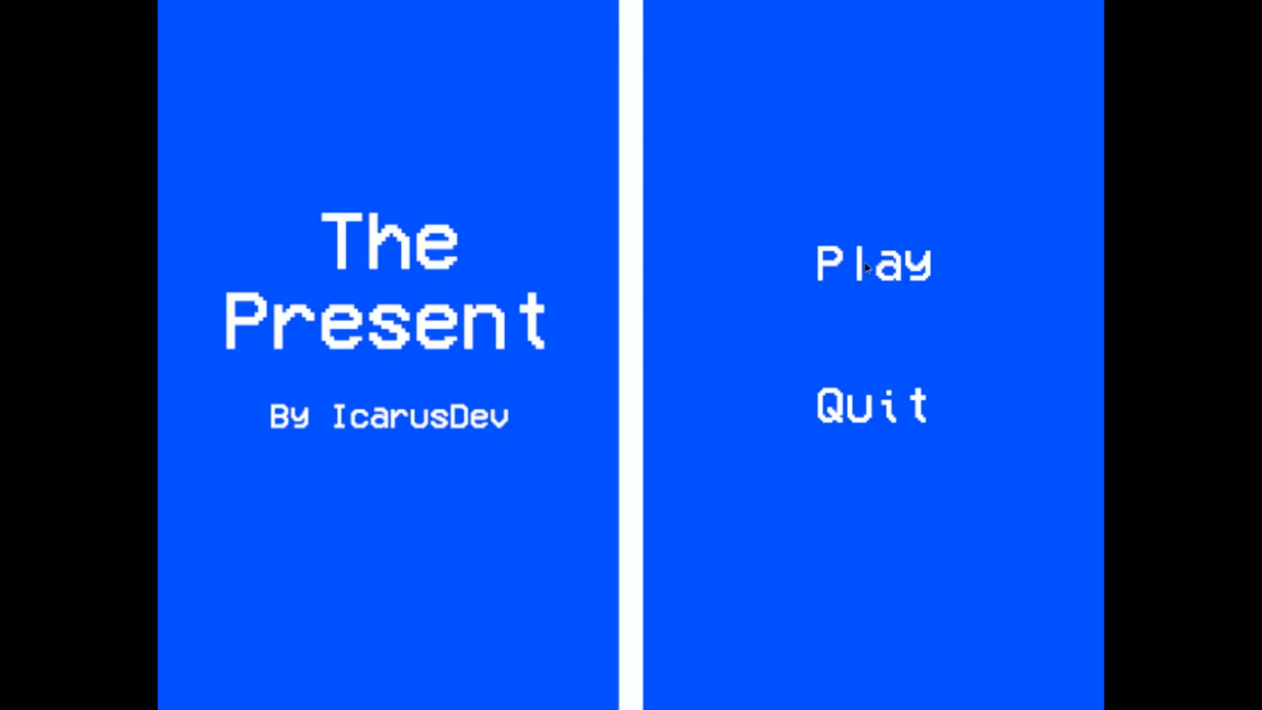
# Finish the playthrough, then scroll The Present's itch.io page past the controls and Patreon link to the screenshots
pyautogui.click(871, 262)
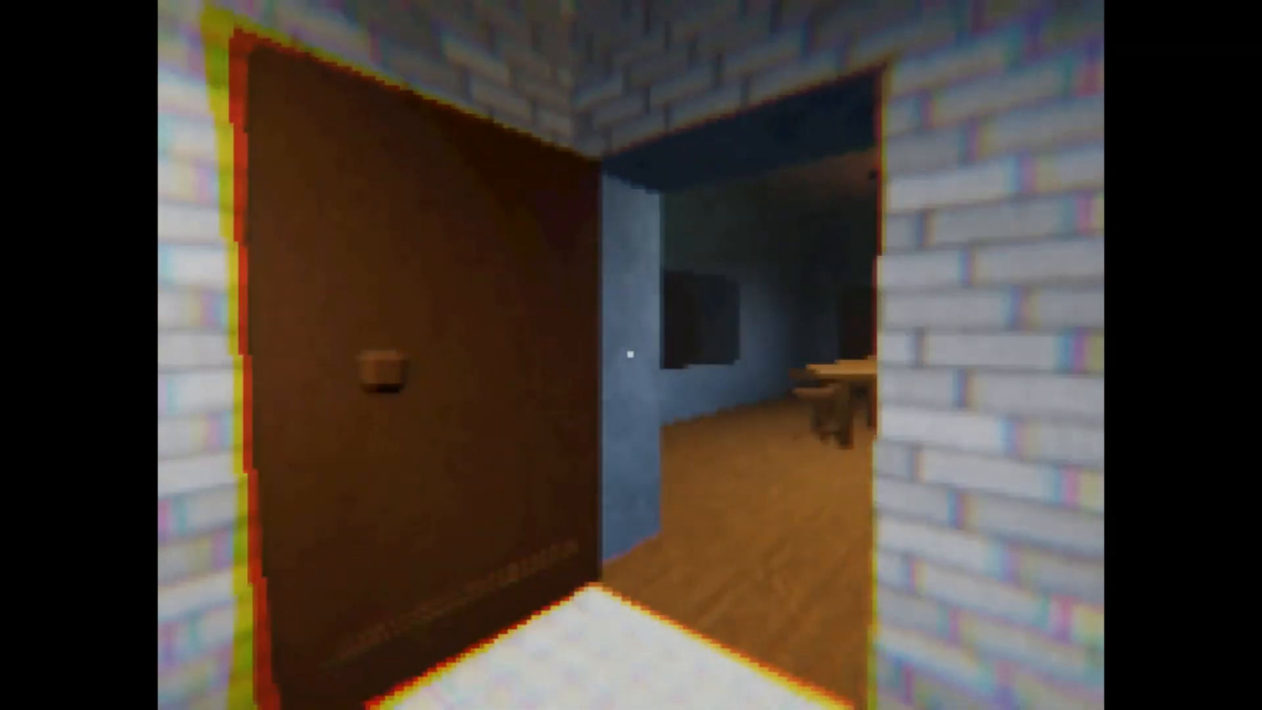
pyautogui.moveTo(631, 355)
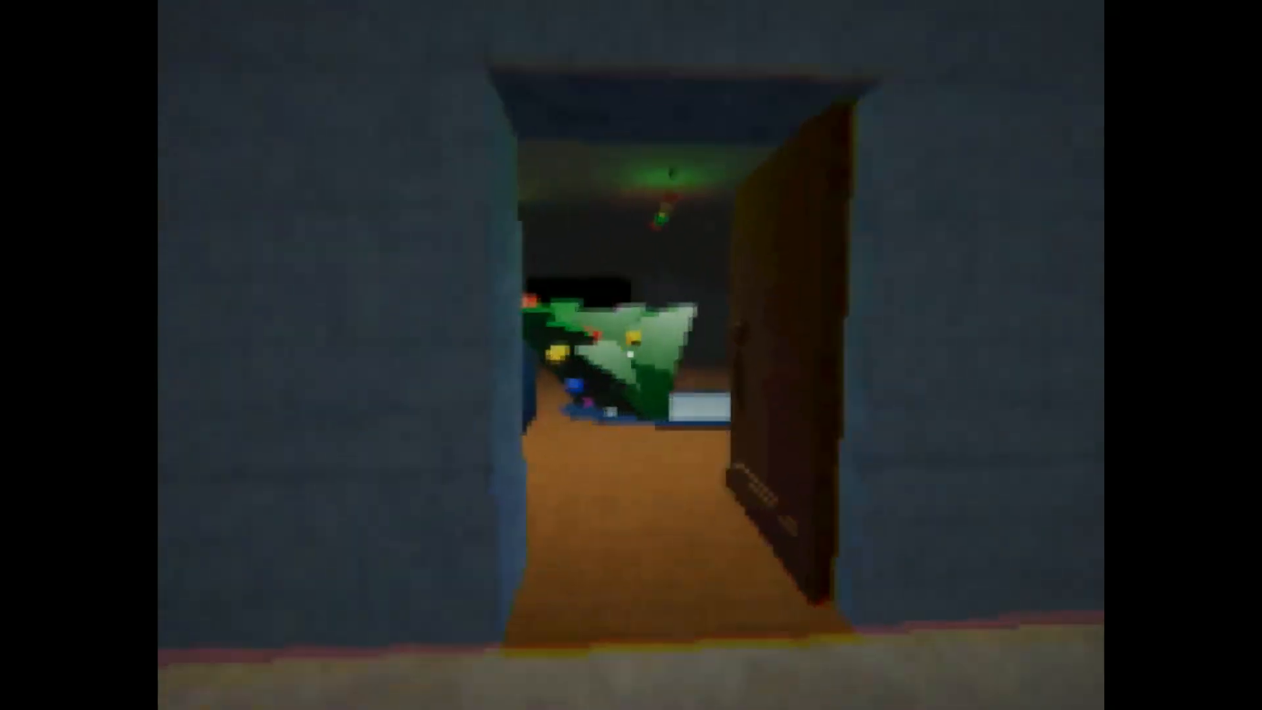
pyautogui.moveTo(631, 355)
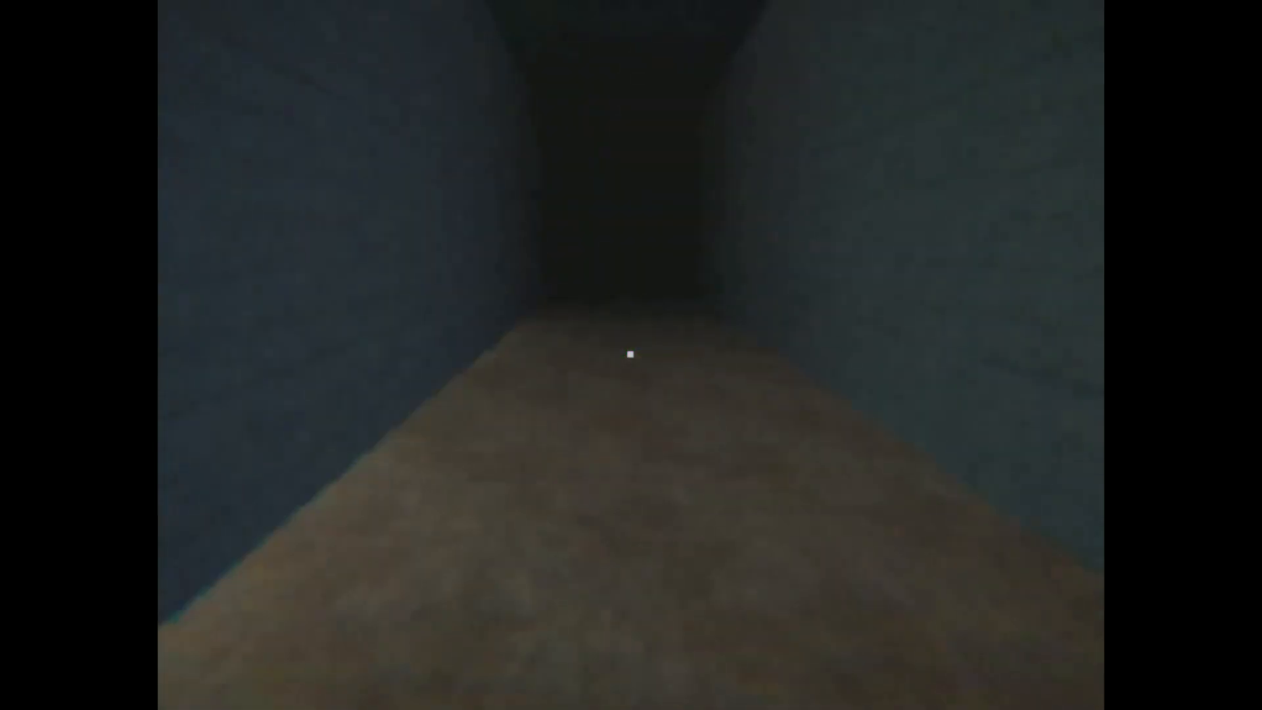
pyautogui.press('w')
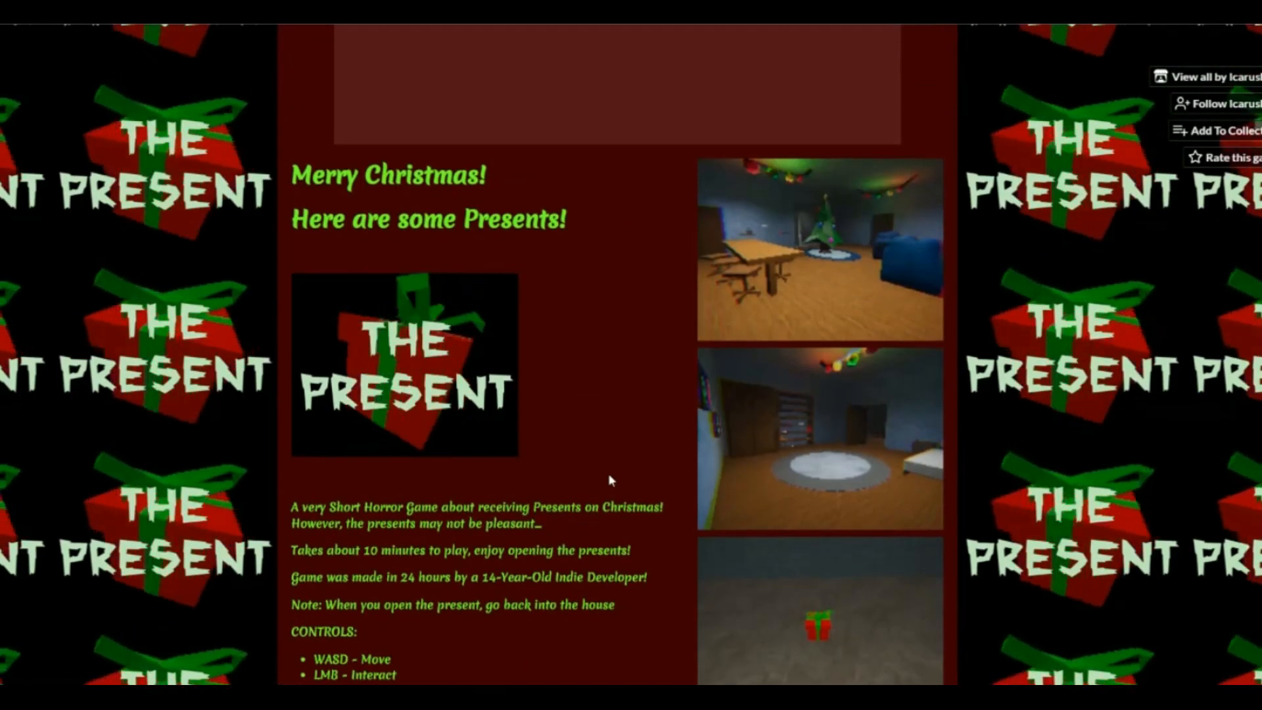
pyautogui.scroll(-3)
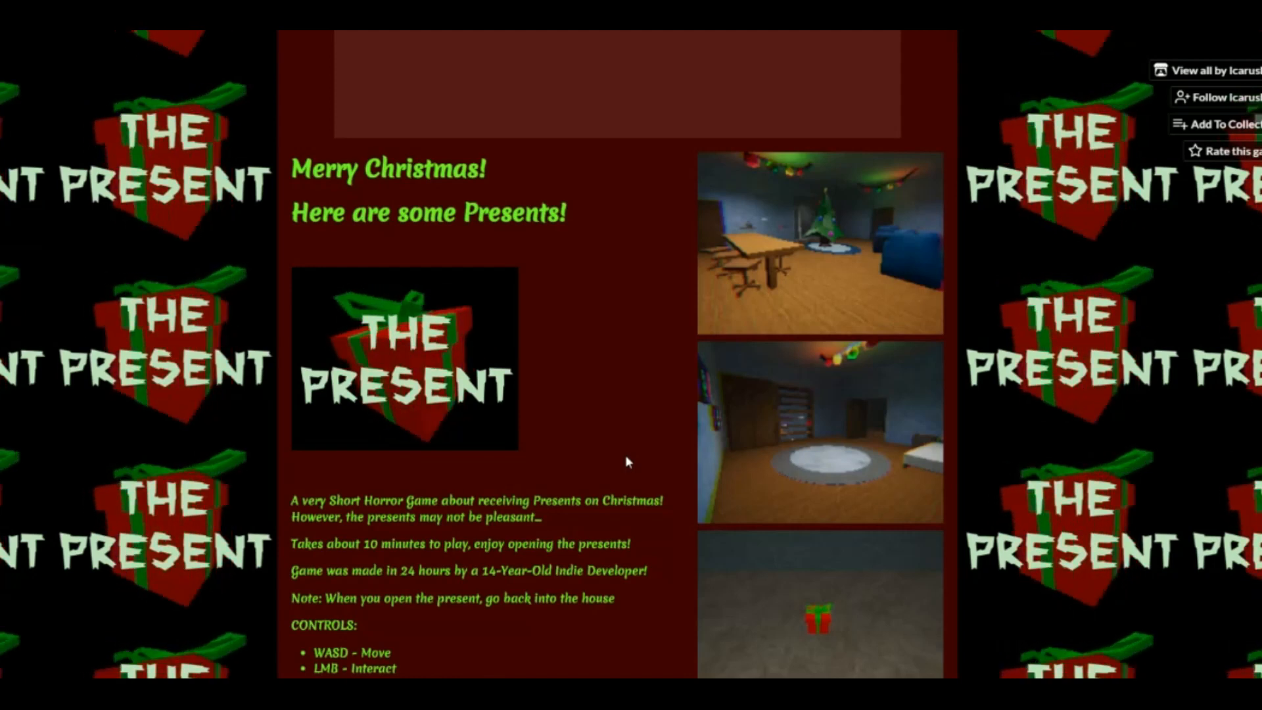
pyautogui.scroll(-3)
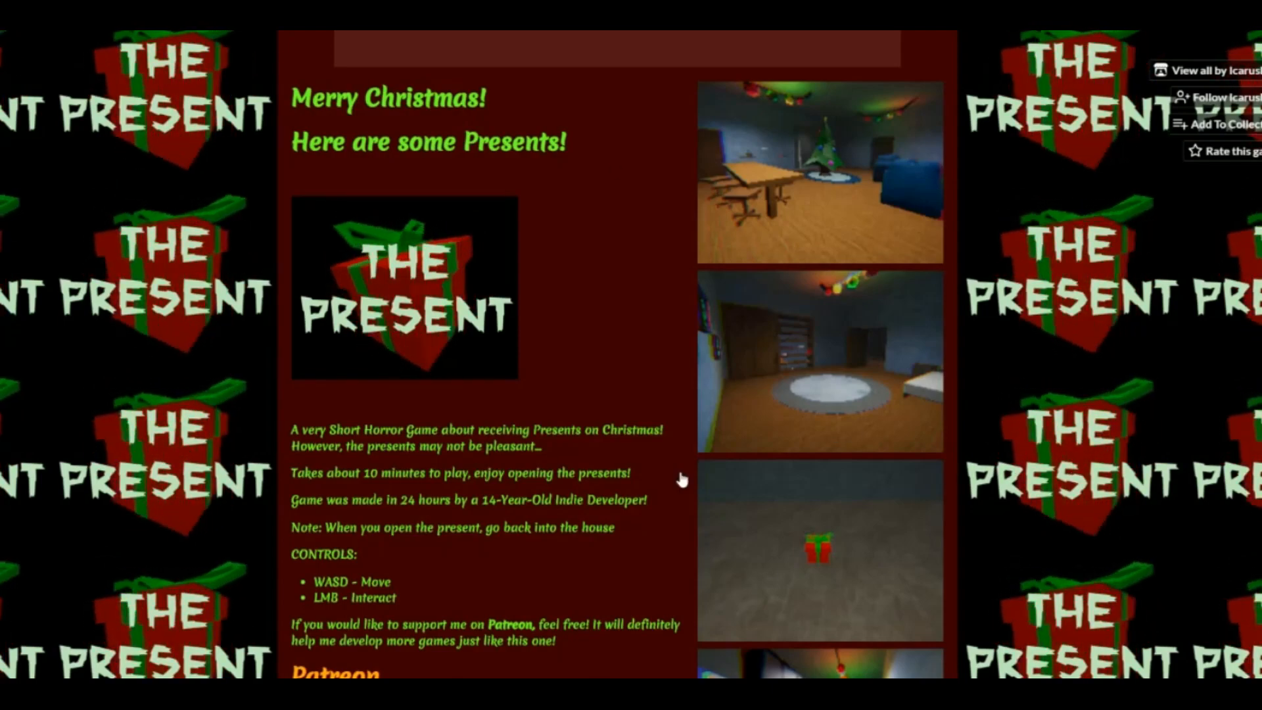
pyautogui.scroll(-3)
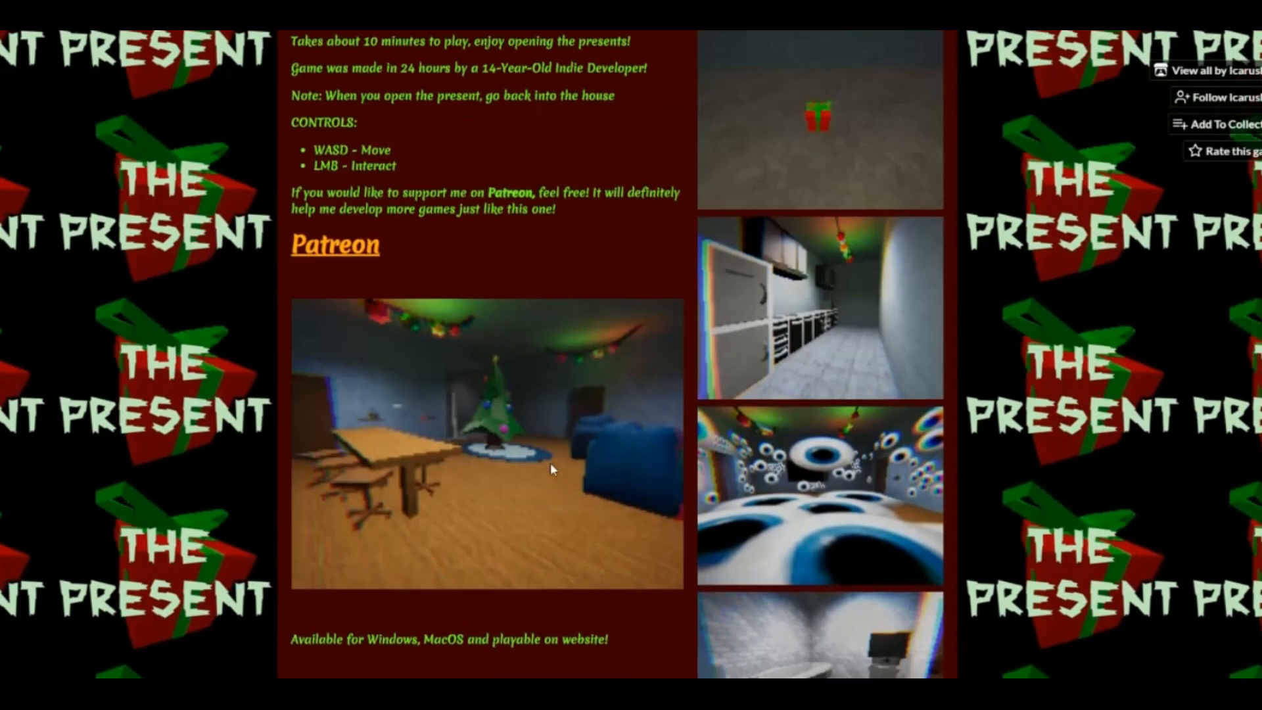